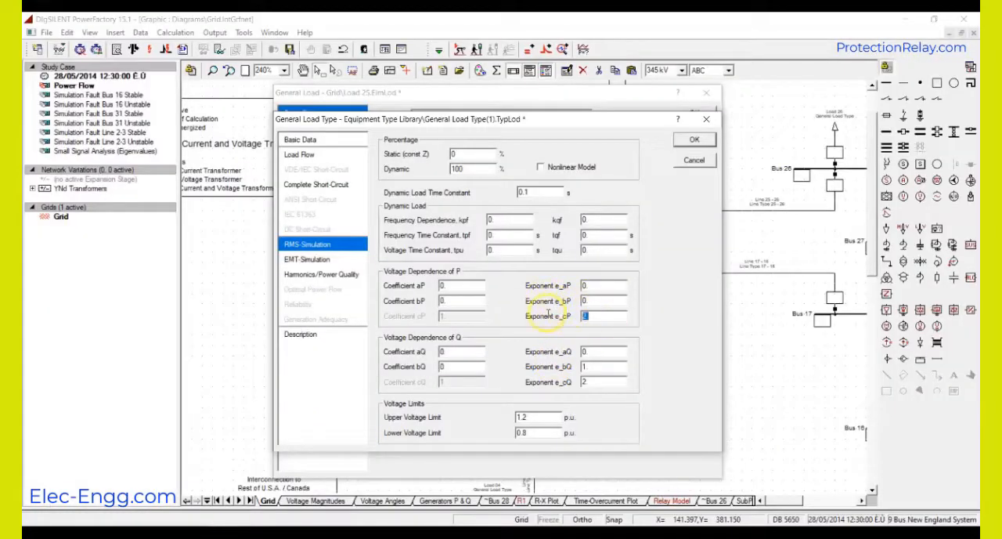
Zero the reactive-power voltage exponents e_bQ and e_cQ in the general load type's RMS-simulation data.
{"action": "left_click", "coordinate": [603, 383]}
{"action": "type", "text": "0"}
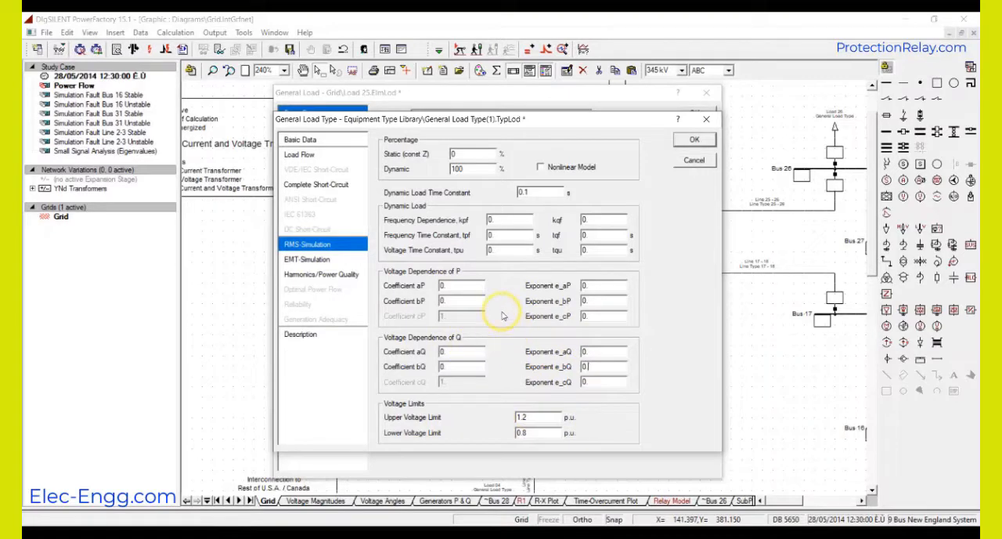
{"action": "mouse_move", "coordinate": [589, 264]}
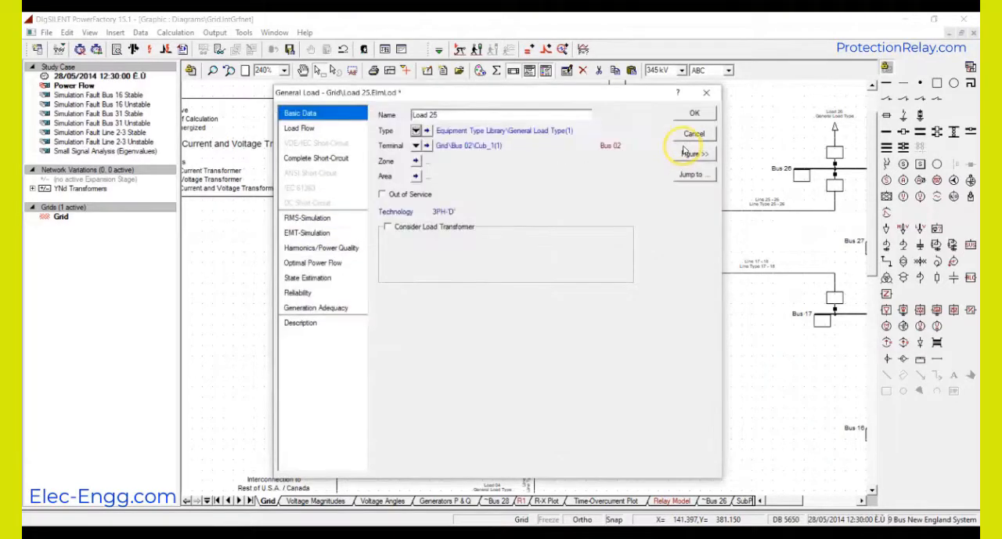
{"action": "mouse_move", "coordinate": [426, 184]}
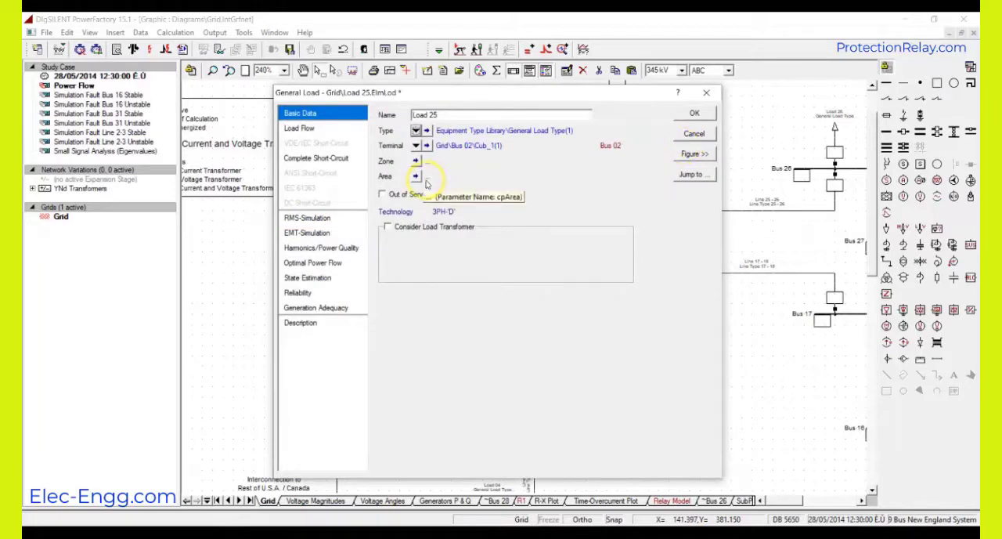
{"action": "mouse_move", "coordinate": [604, 109]}
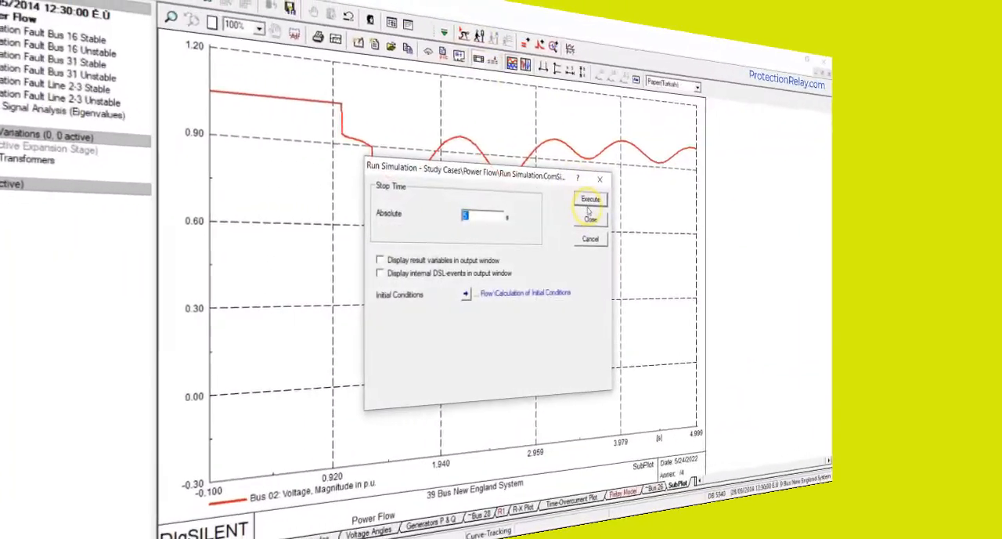
Execute the RMS simulation to the existing stop time and read the Bus 02 voltage dip near 1.00 p.u.
{"action": "left_click", "coordinate": [590, 198]}
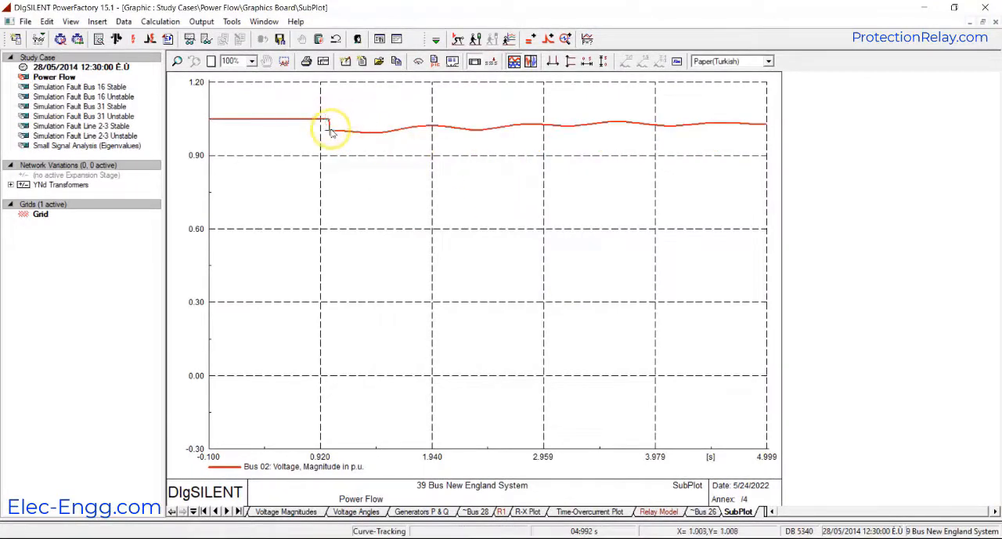
{"action": "mouse_move", "coordinate": [331, 130]}
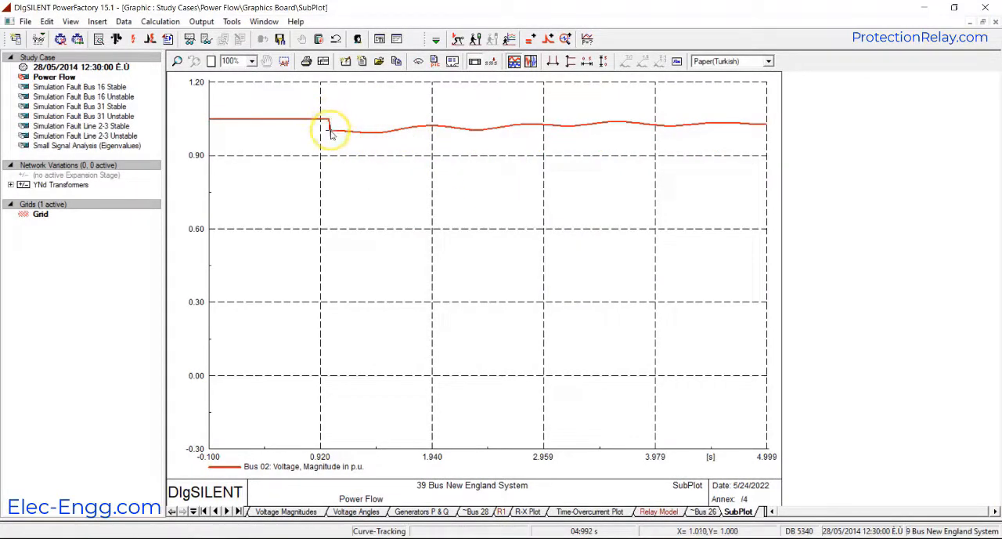
{"action": "mouse_move", "coordinate": [331, 129]}
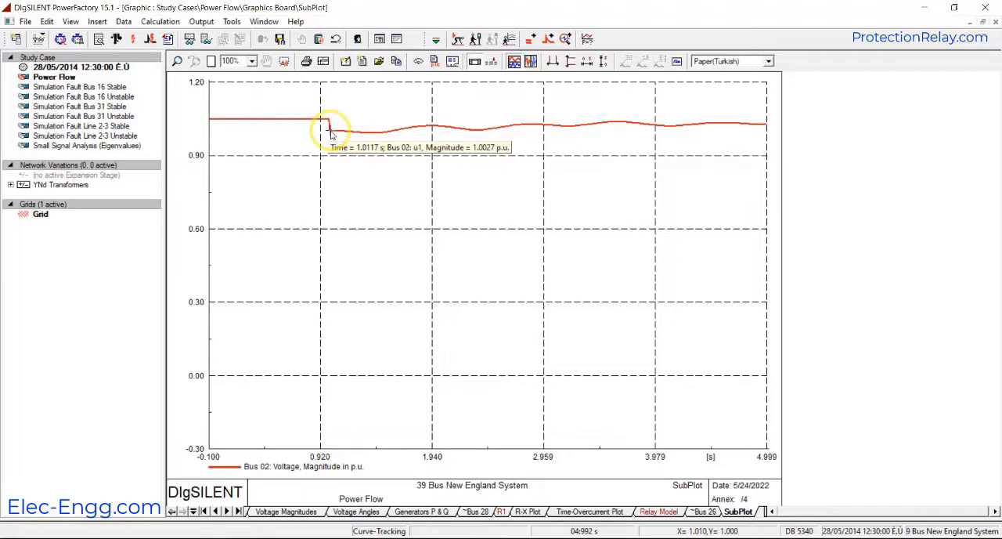
{"action": "mouse_move", "coordinate": [200, 157]}
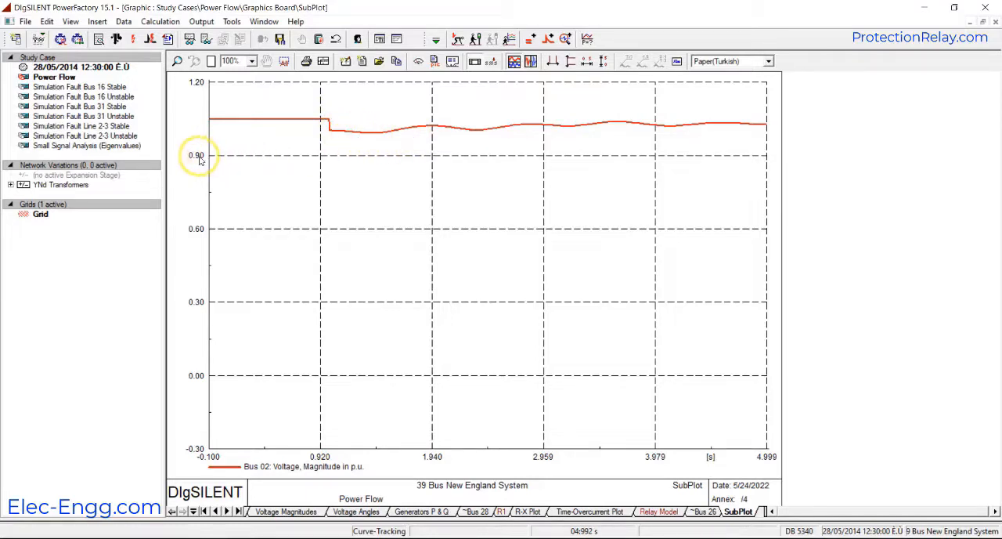
{"action": "mouse_move", "coordinate": [139, 536]}
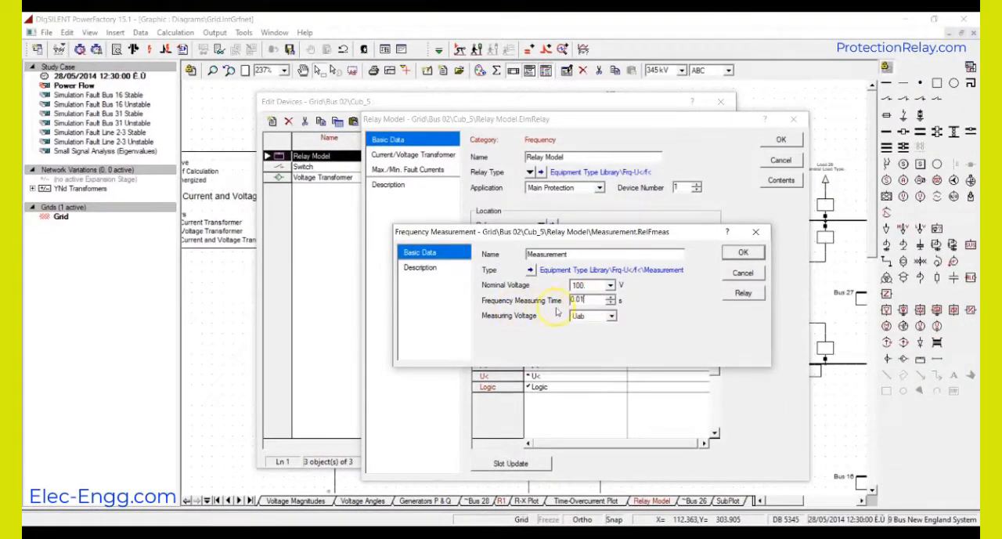
{"action": "mouse_move", "coordinate": [583, 300]}
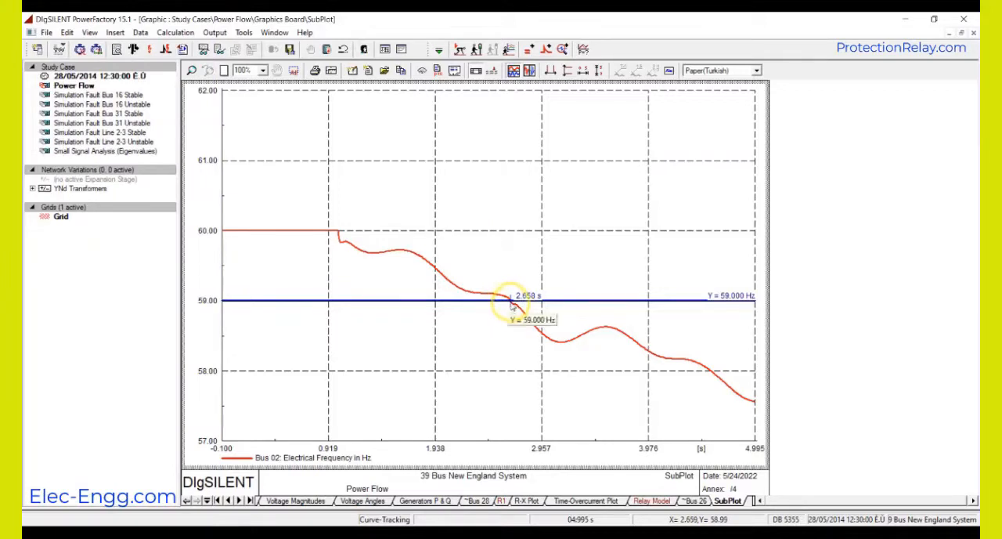
{"action": "mouse_move", "coordinate": [740, 306]}
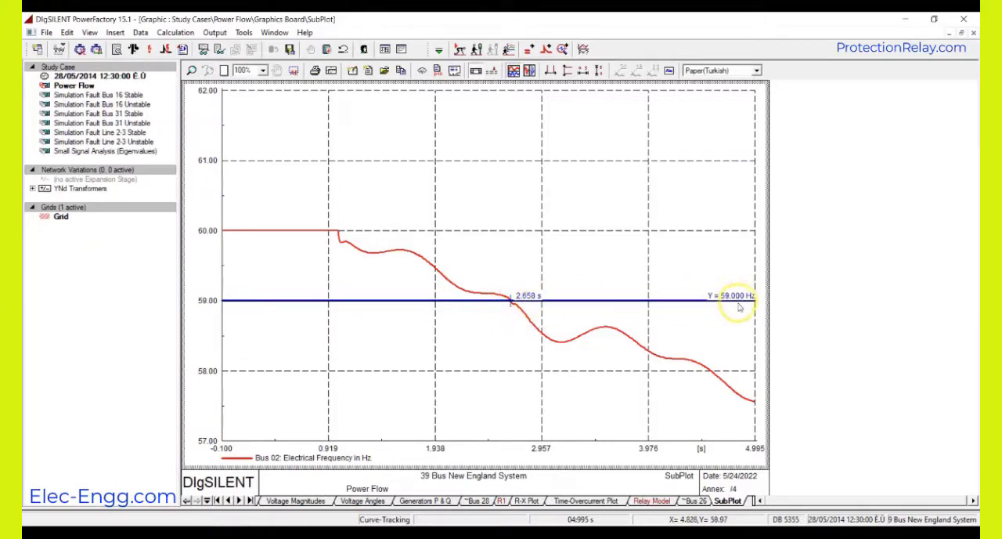
{"action": "mouse_move", "coordinate": [576, 300]}
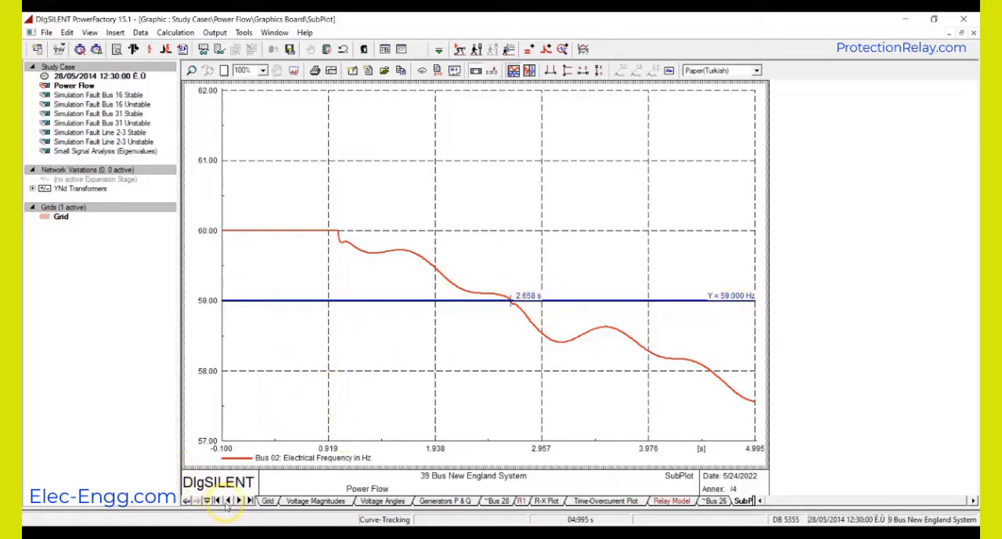
Reset the calculation from the grid diagram, confirming the prompt, so the 39-bus results are cleared.
{"action": "left_click", "coordinate": [269, 501]}
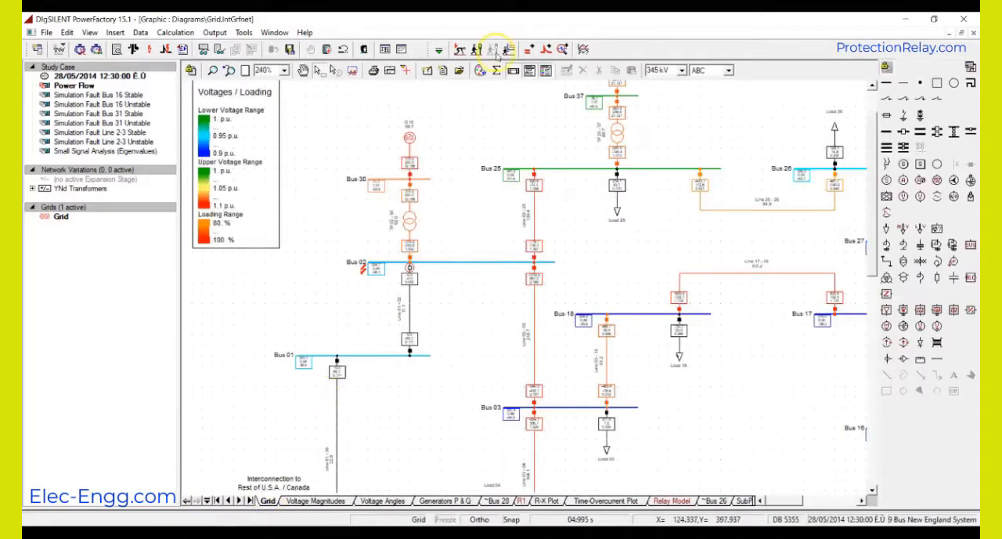
{"action": "left_click", "coordinate": [498, 49]}
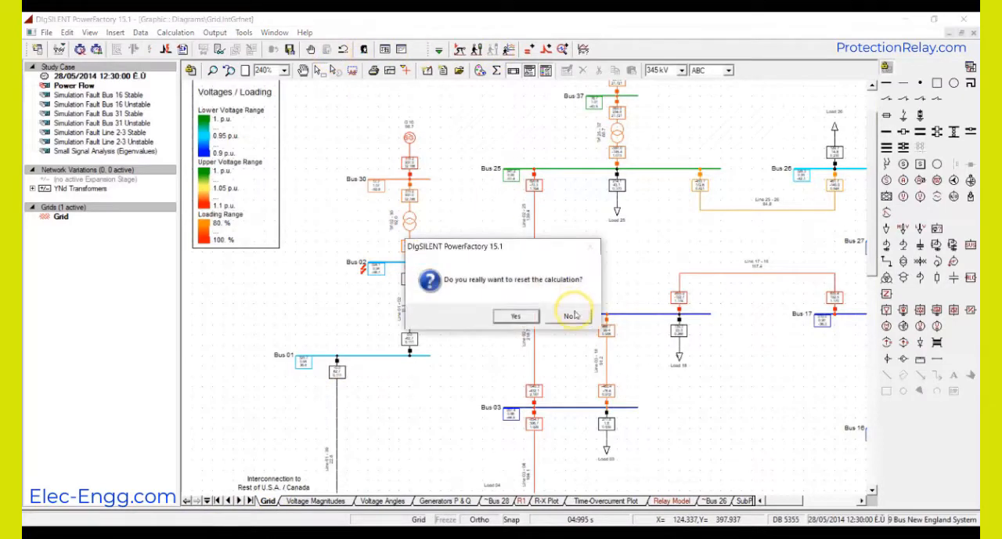
{"action": "left_click", "coordinate": [515, 316]}
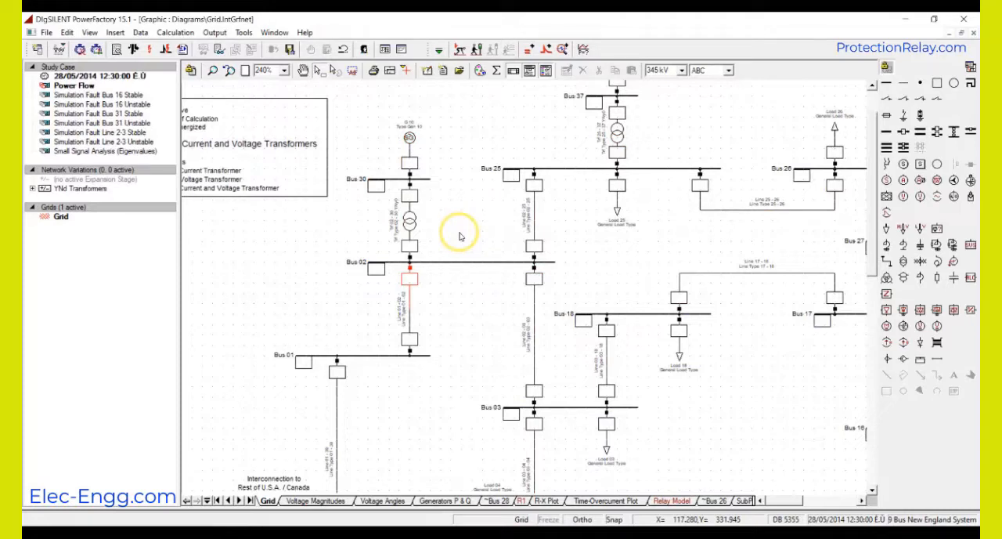
{"action": "mouse_move", "coordinate": [170, 144]}
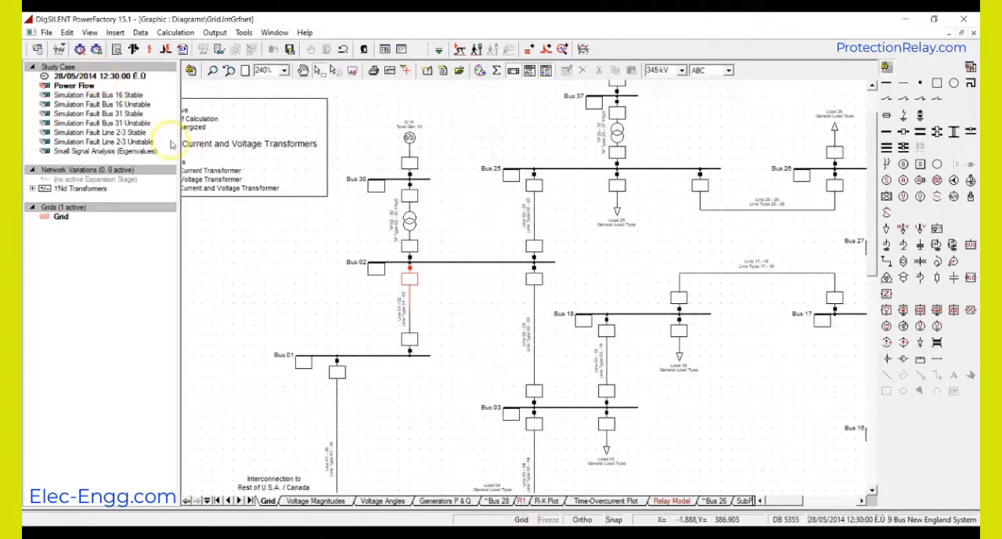
{"action": "mouse_move", "coordinate": [486, 252]}
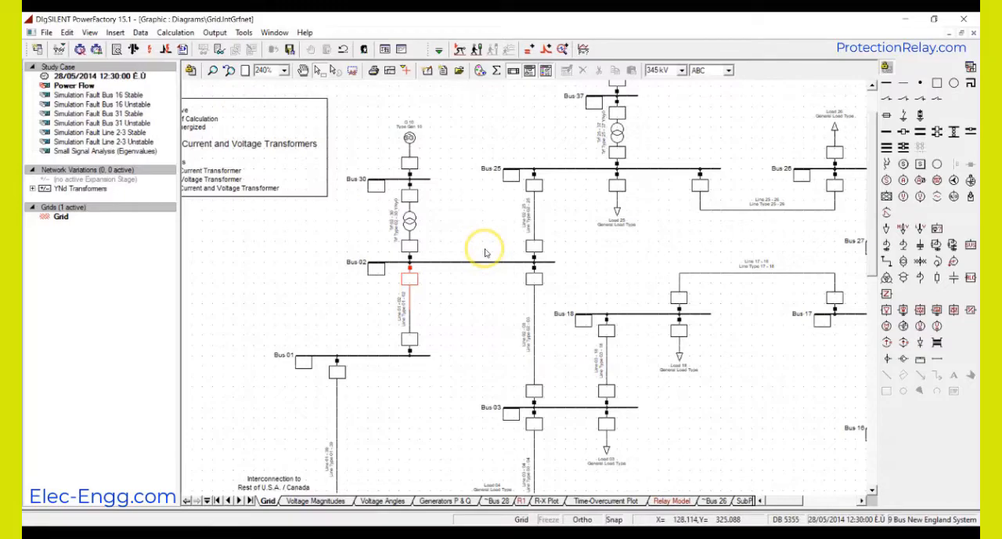
{"action": "mouse_move", "coordinate": [486, 249]}
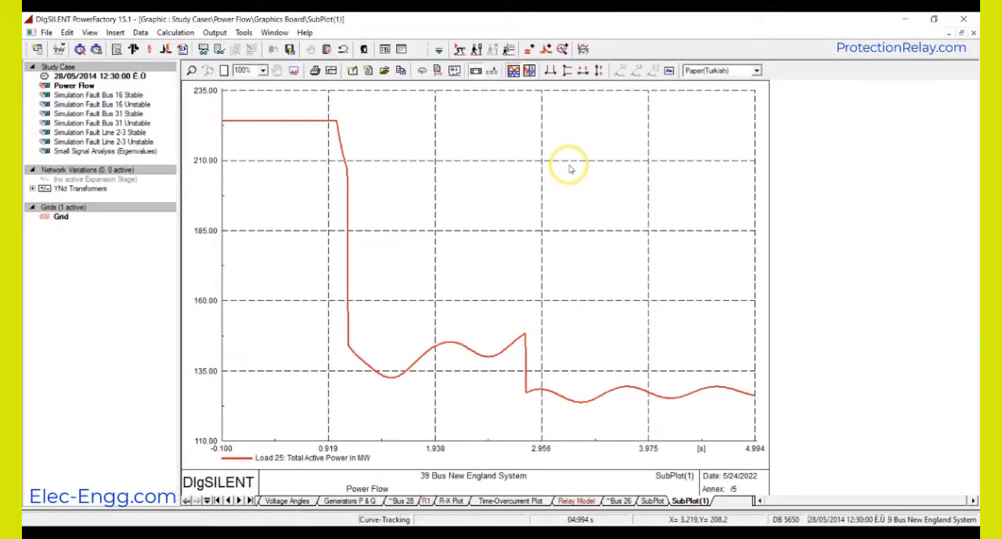
Review the event list timing: the Bus 02 short circuit and the Load 25 load events.
{"action": "left_click", "coordinate": [539, 49]}
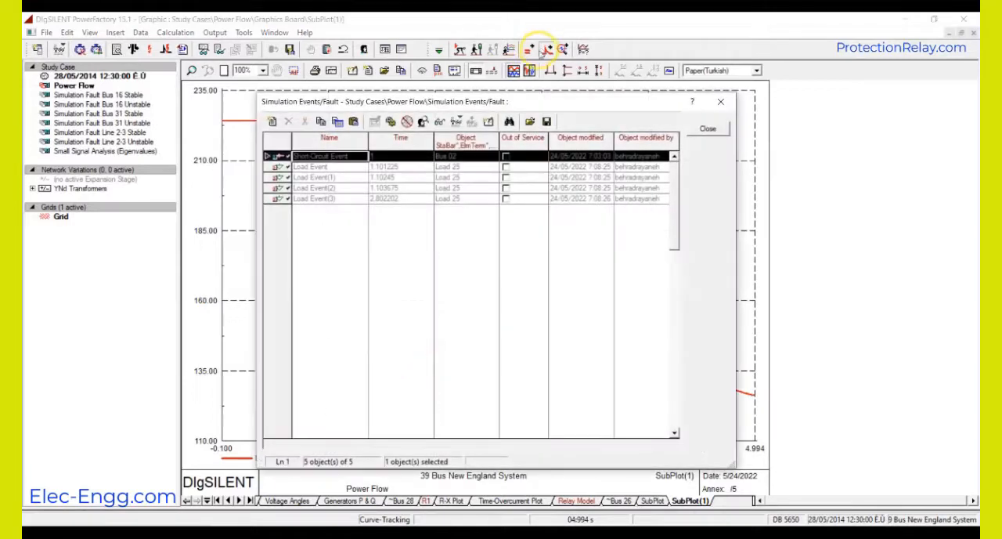
{"action": "left_click", "coordinate": [309, 177]}
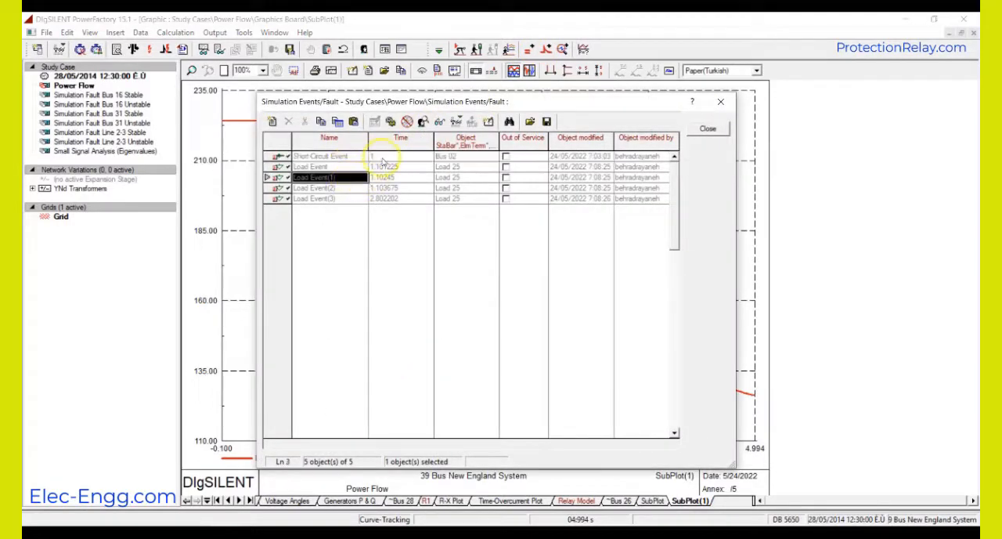
{"action": "left_click", "coordinate": [383, 167]}
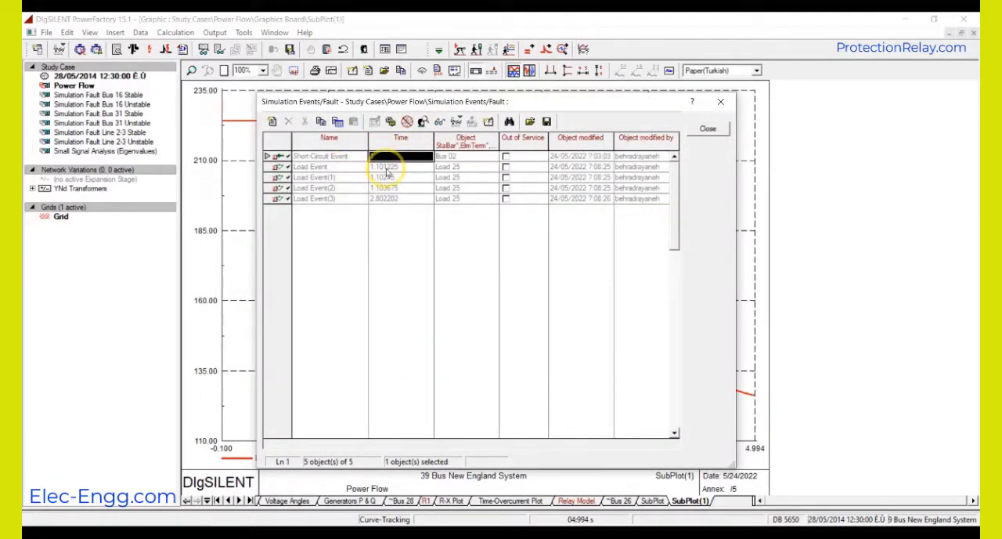
{"action": "left_click", "coordinate": [328, 155]}
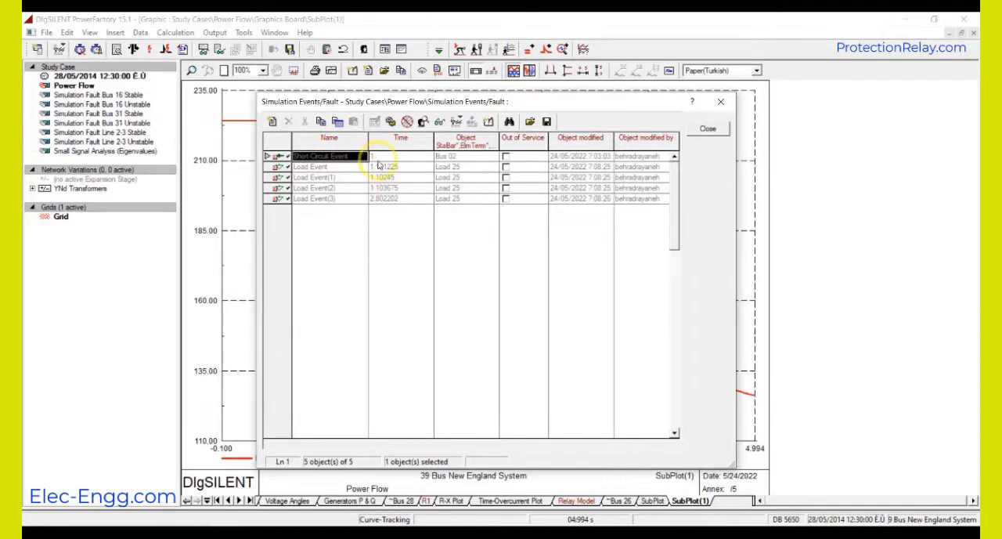
{"action": "left_click", "coordinate": [708, 128]}
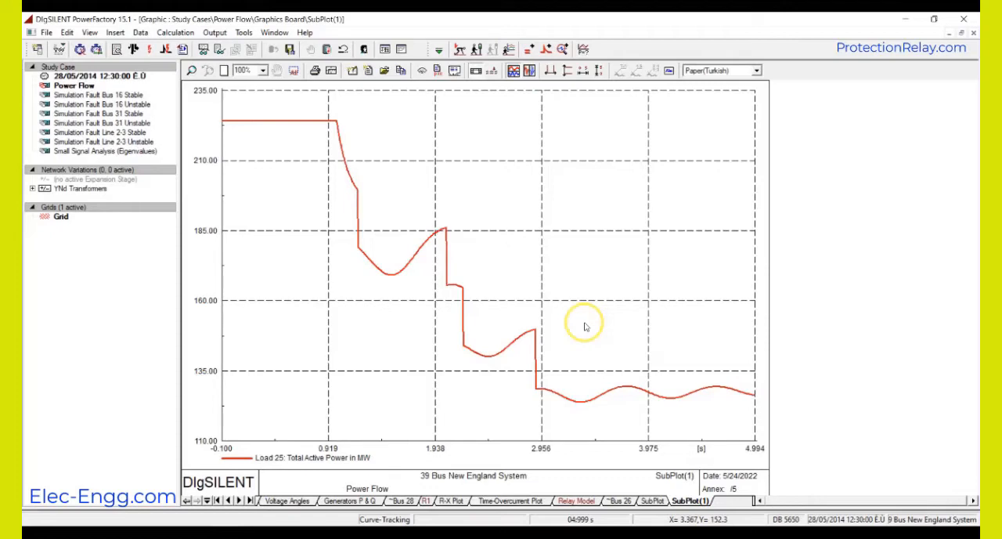
Compare the Bus 02 frequency crossing 59 Hz near 2.71 s with the stepped Load 25 power plot.
{"action": "left_click", "coordinate": [653, 500]}
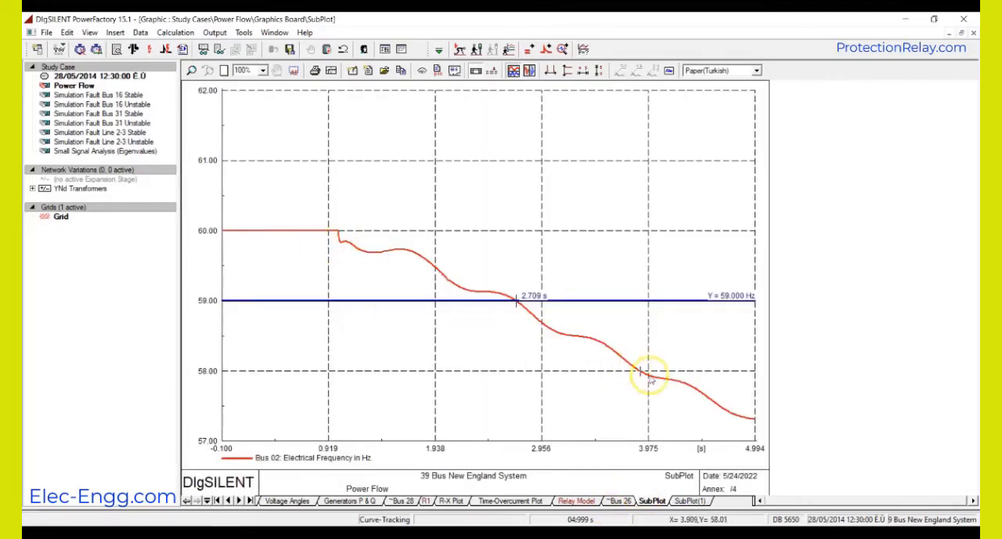
{"action": "left_click", "coordinate": [688, 500]}
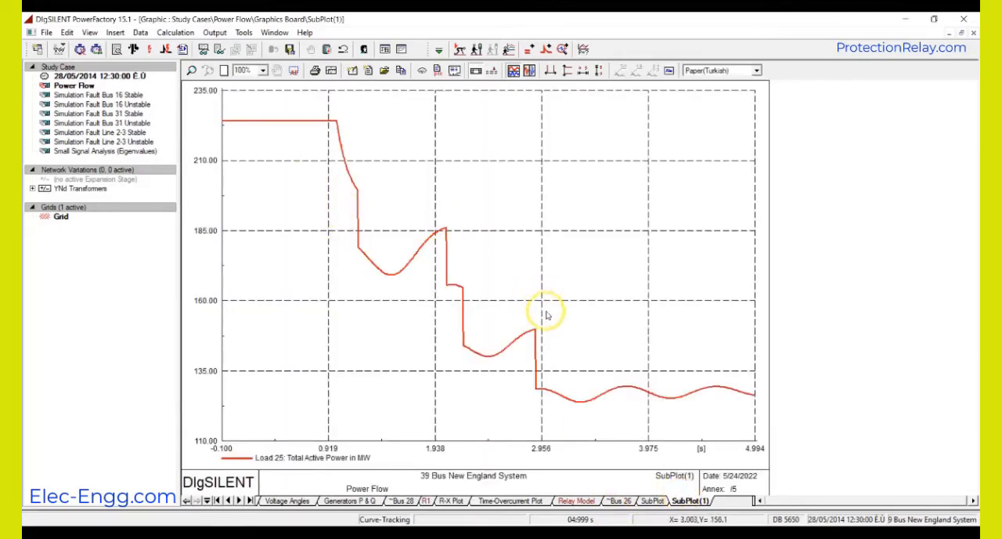